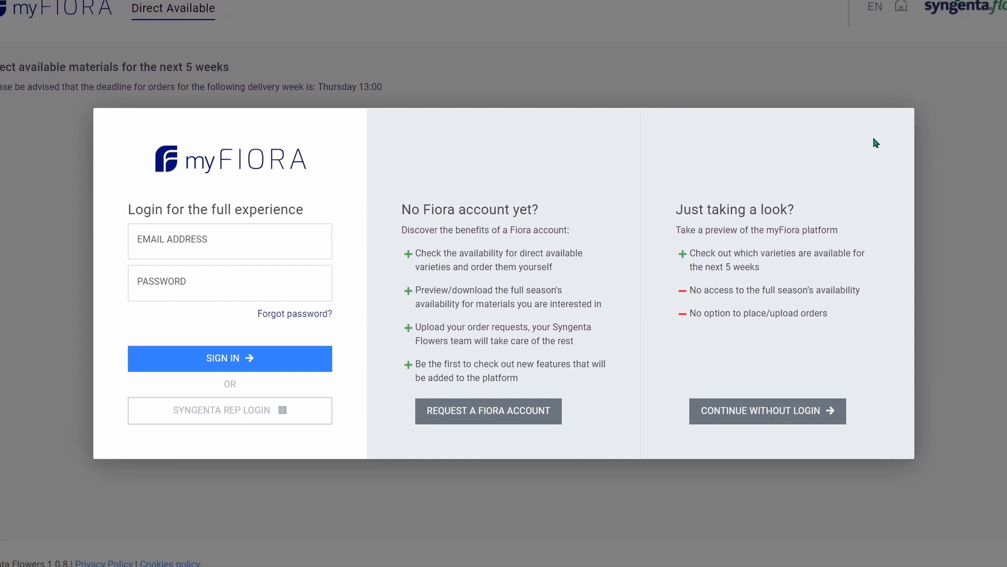
Step: Continue without login to browse the direct available materials for the next 5 weeks
left_click(768, 412)
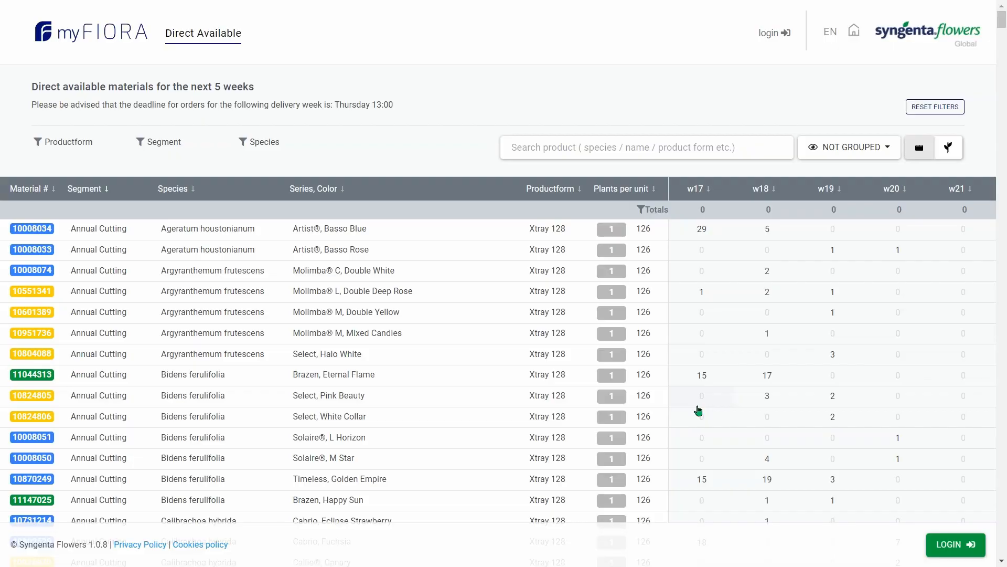
Step: Review the Productform filter options and start a product search beginning with 'A'
scroll("down", 3)
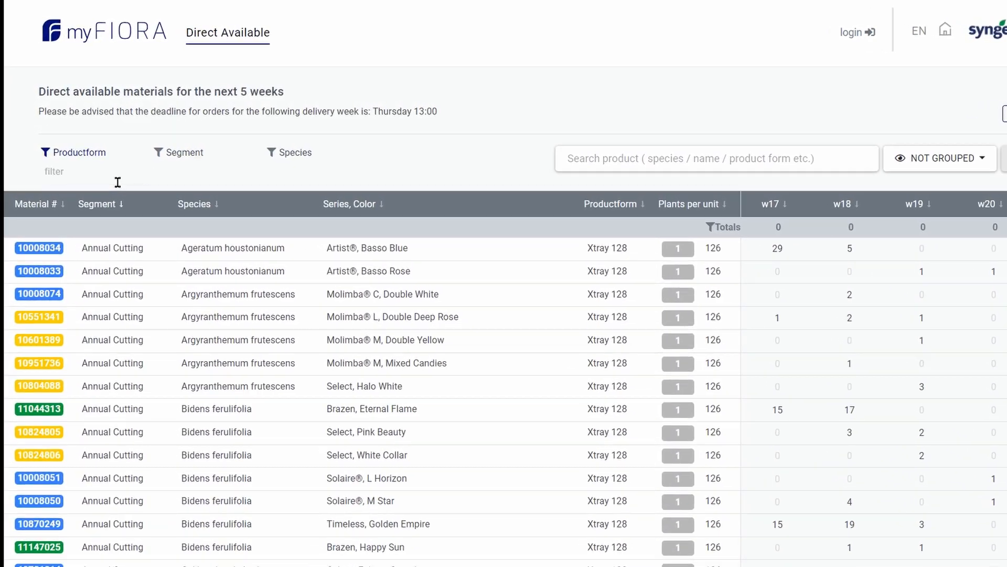
left_click(78, 153)
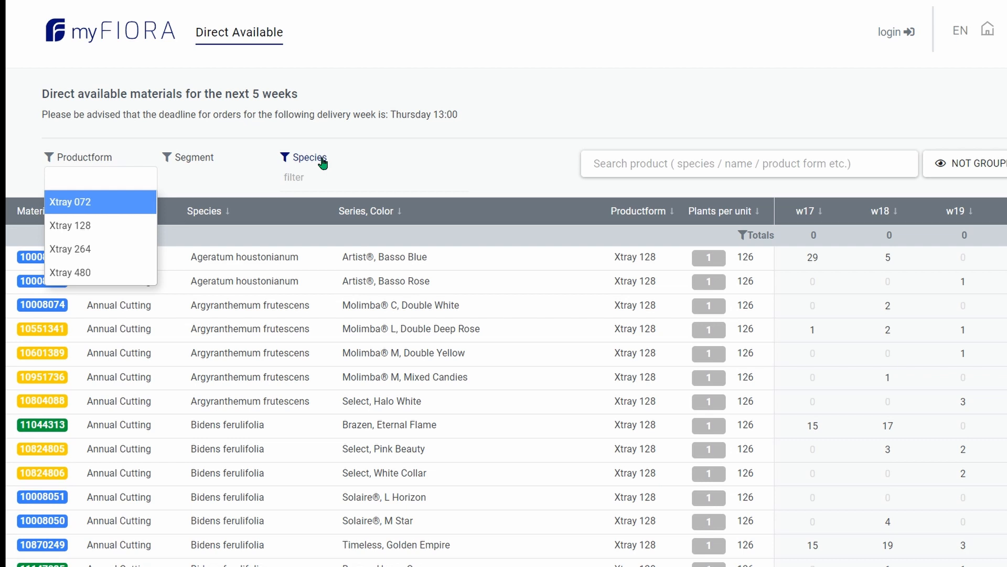
left_click(311, 158)
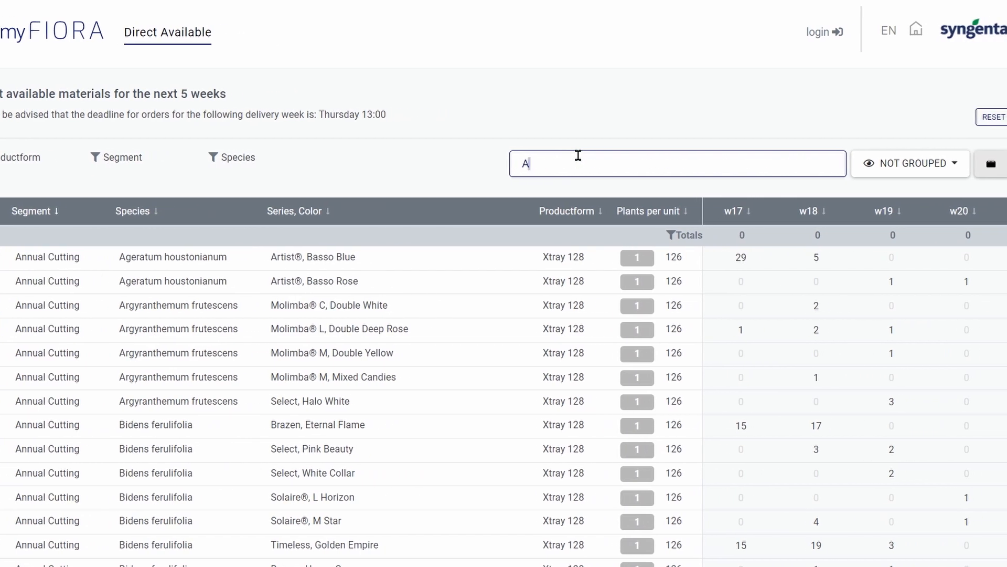
Step: Search 'Apollo' to narrow the list to Cosmos Apollo rows and view the grouping options
type("pollo")
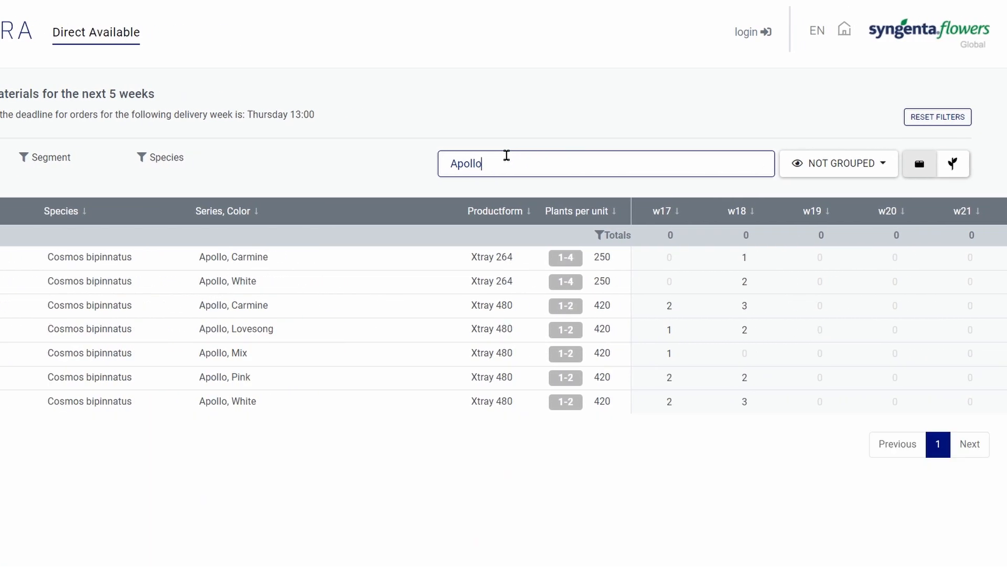
mouse_move(253, 262)
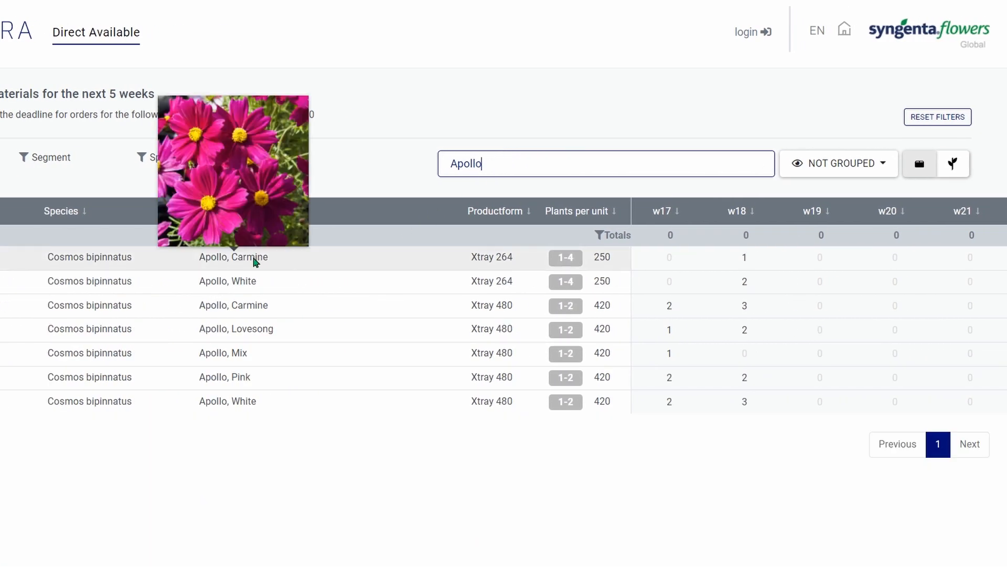
left_click(839, 163)
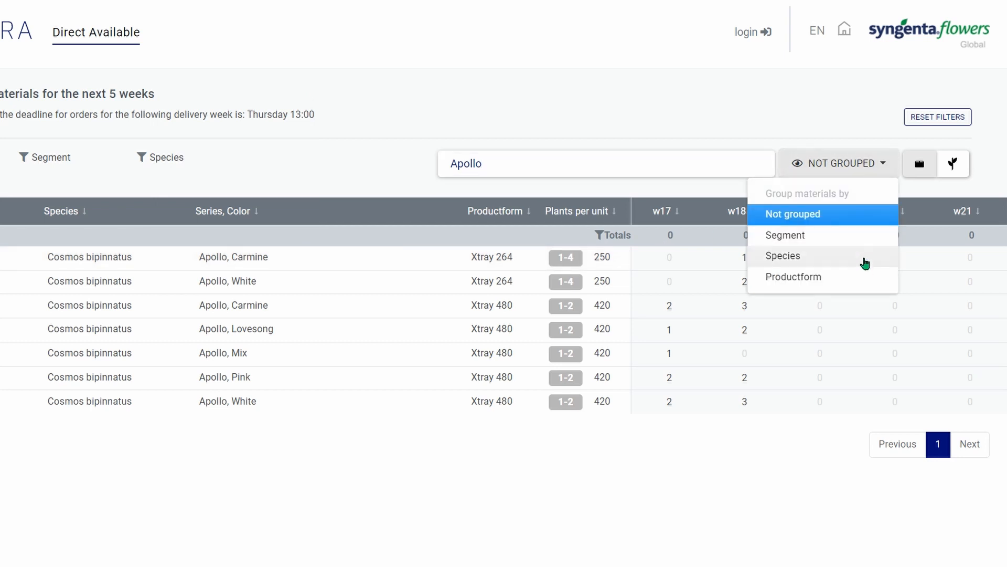
mouse_move(902, 177)
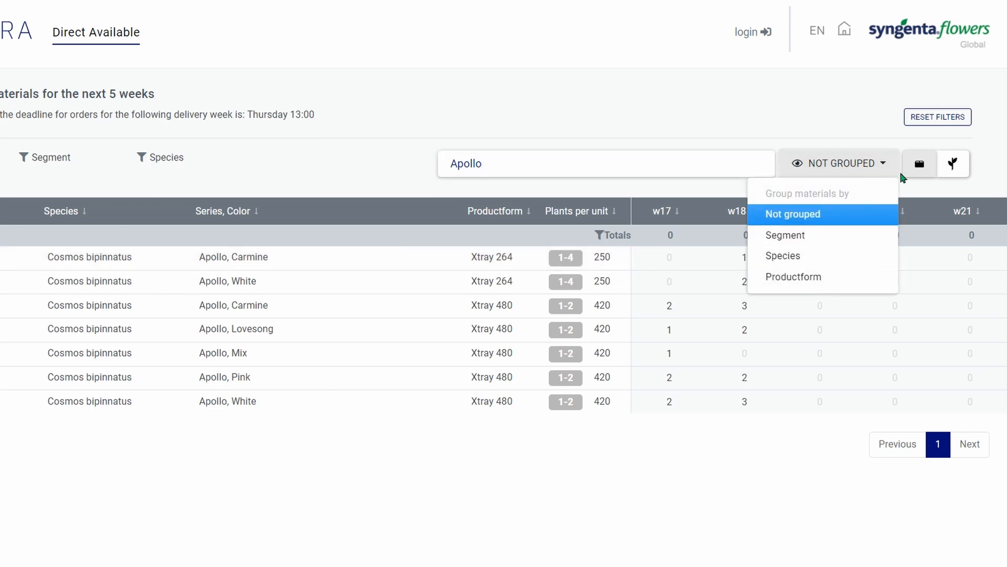
mouse_move(952, 166)
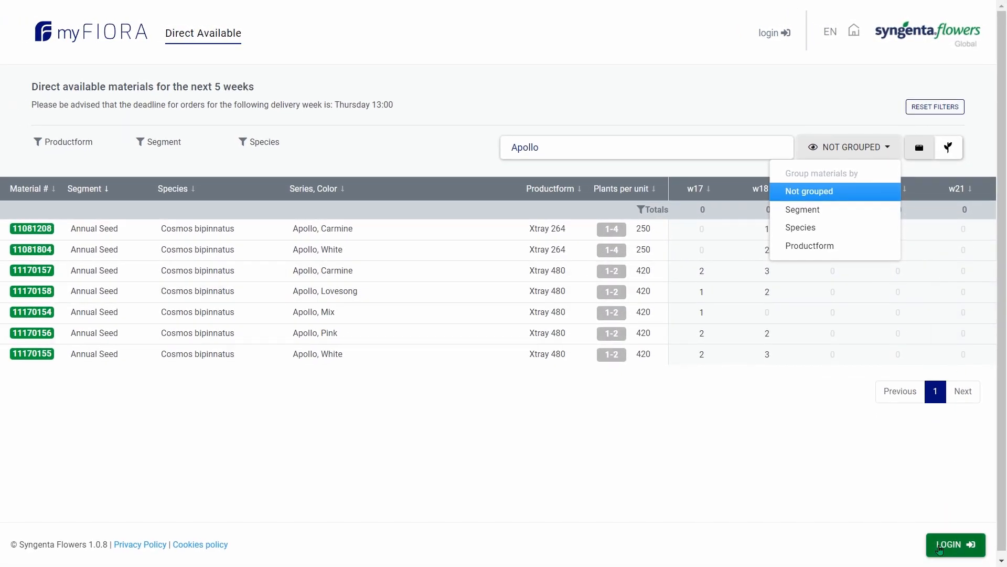
Step: Attempt to sign in with email and password, ending in an authentication failure
left_click(955, 544)
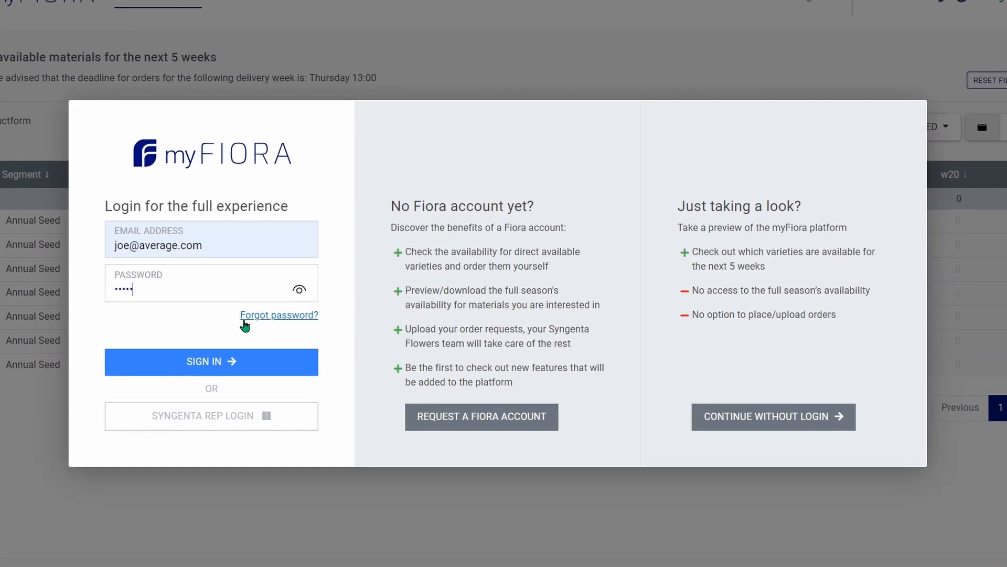
left_click(212, 361)
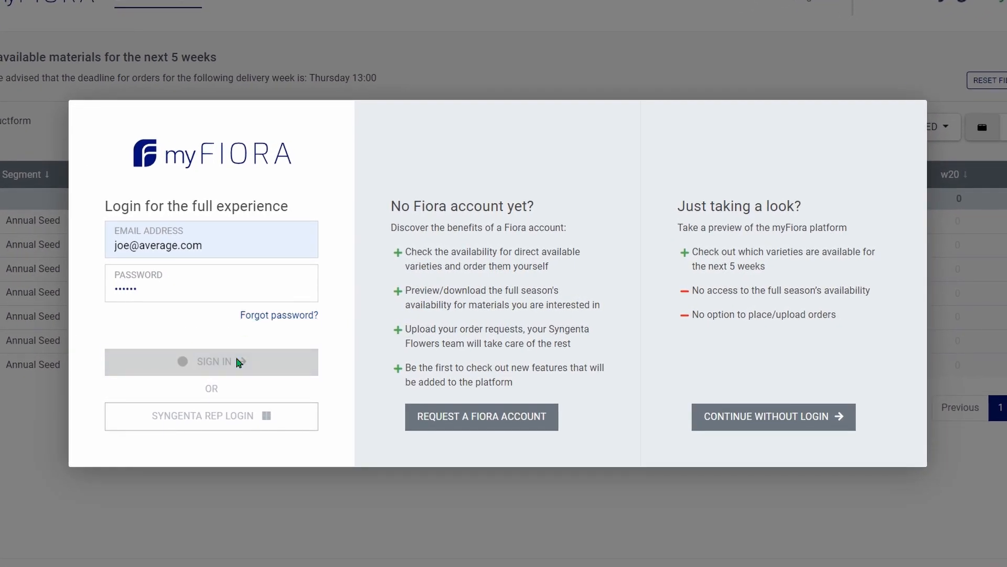
left_click(212, 361)
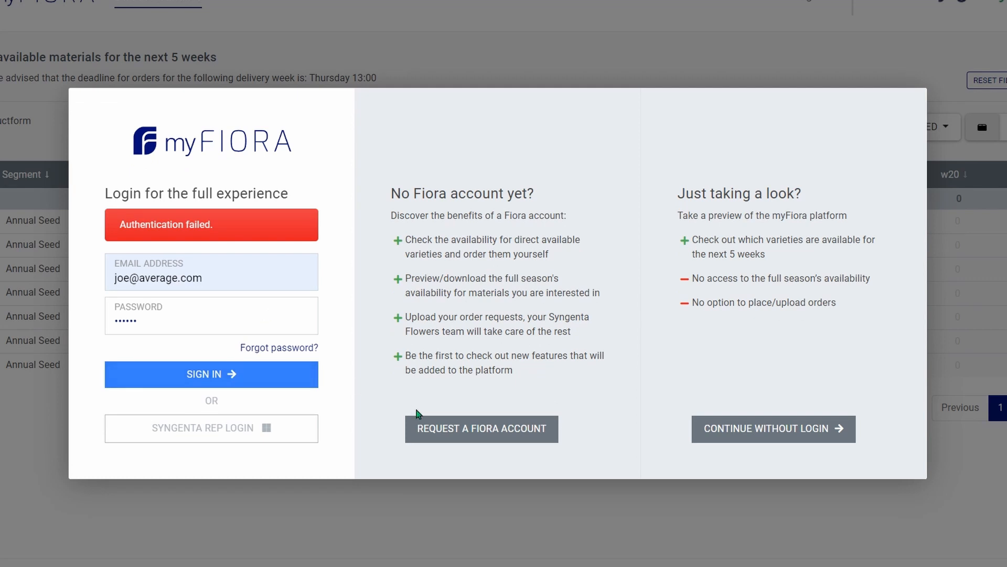
left_click(481, 428)
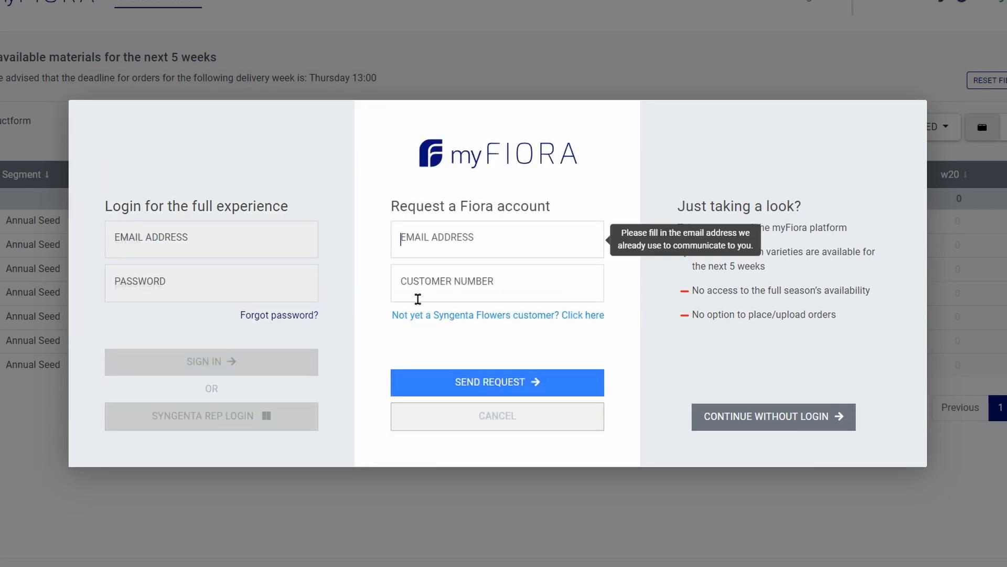
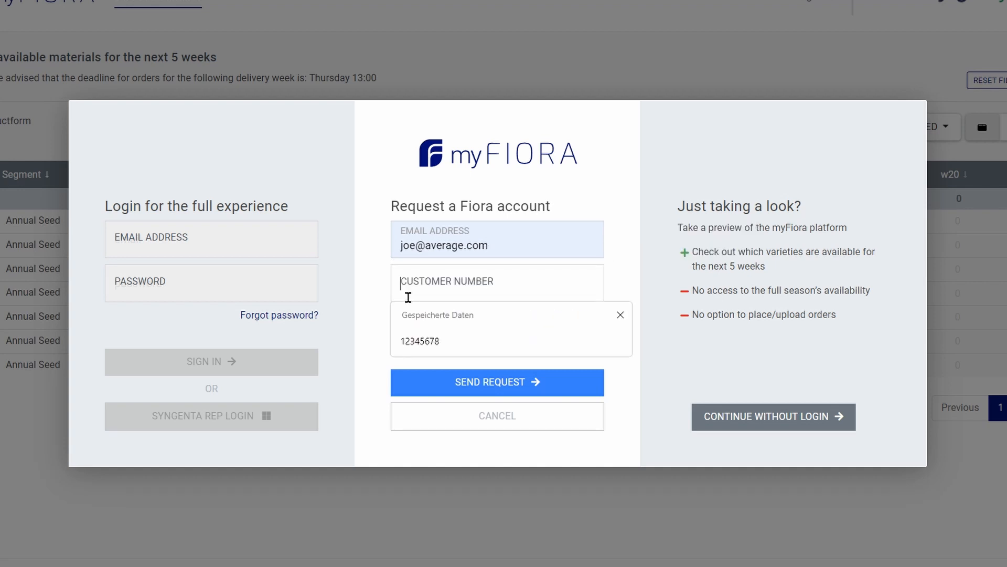
left_click(419, 341)
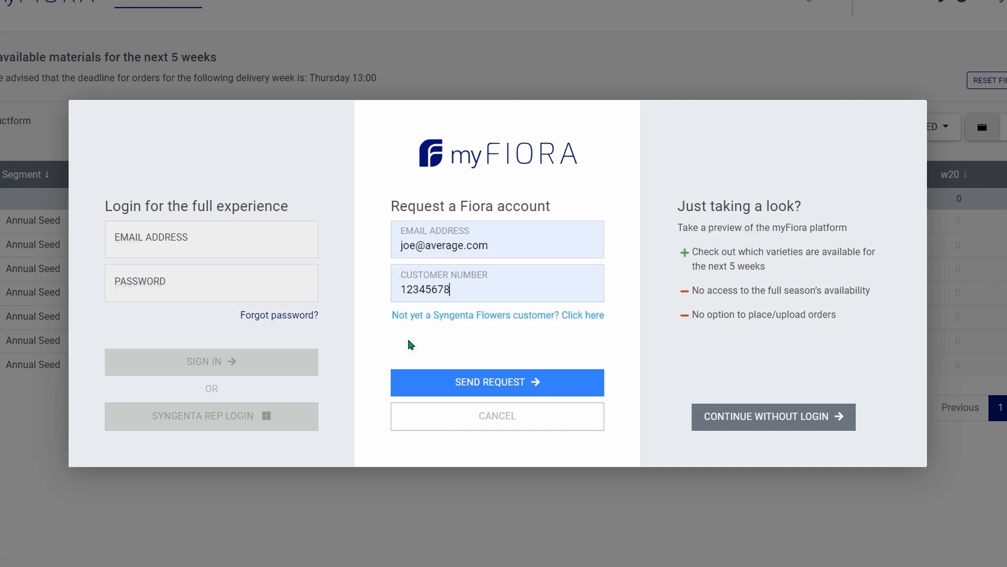
mouse_move(407, 383)
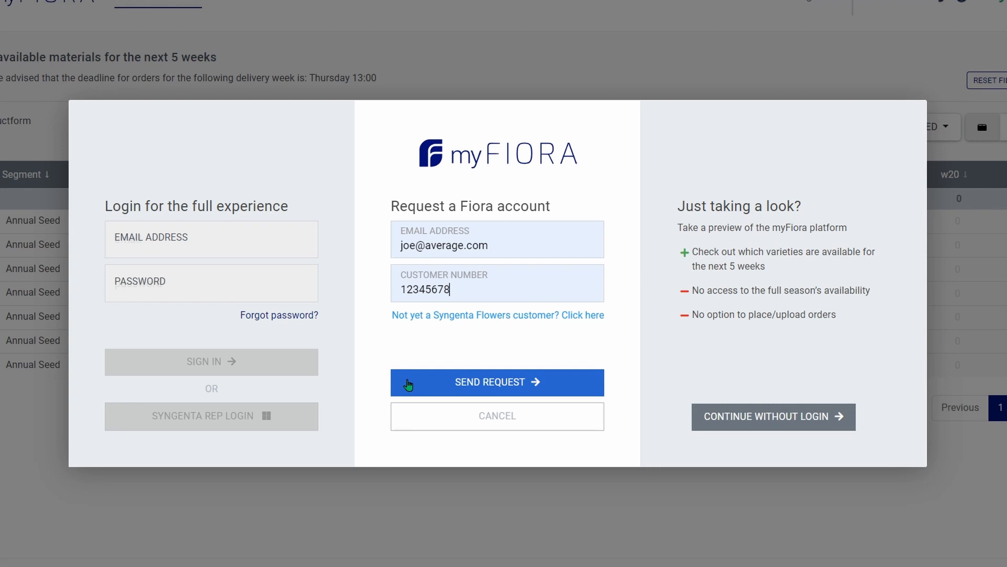
Step: Send the account request
left_click(498, 382)
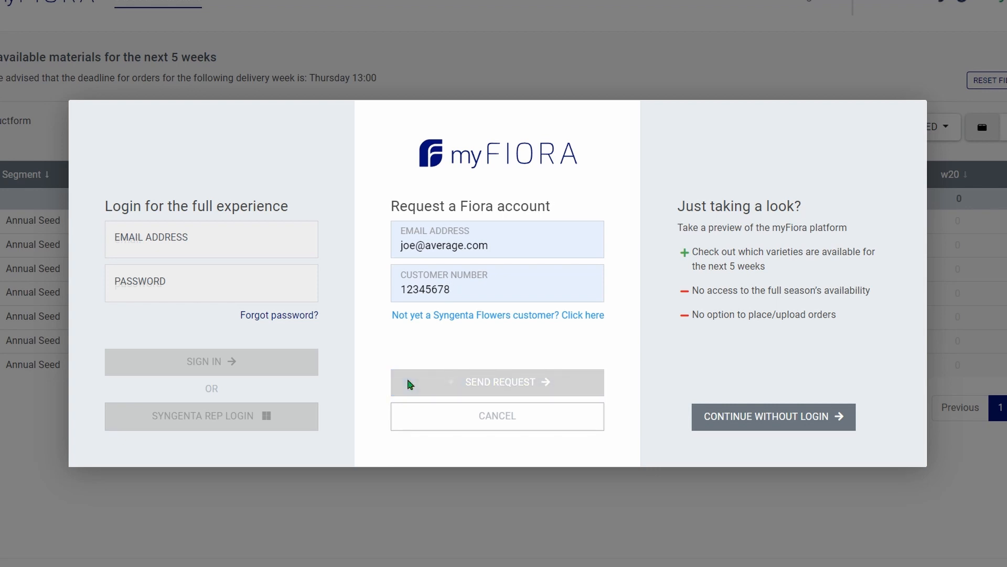
left_click(497, 382)
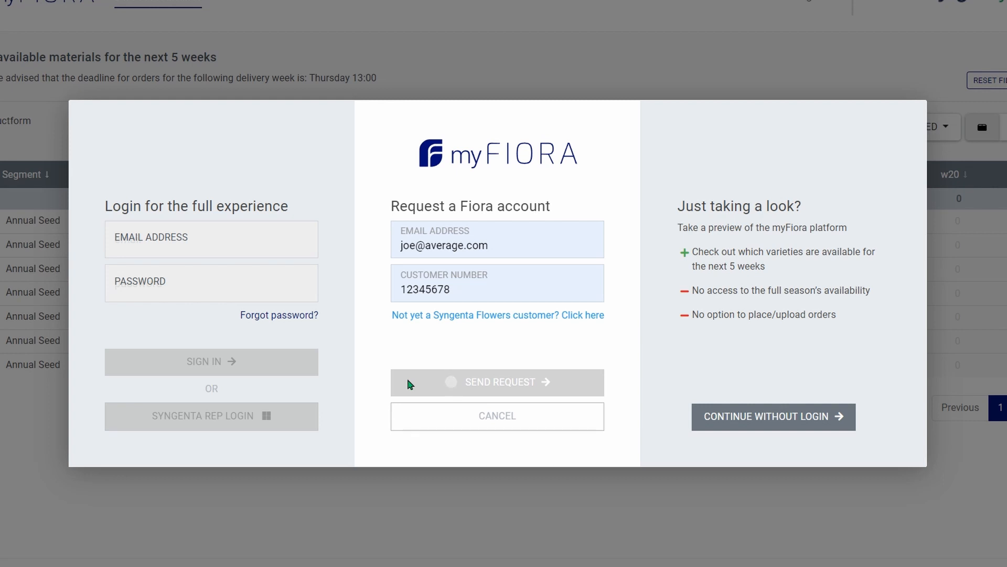
left_click(497, 382)
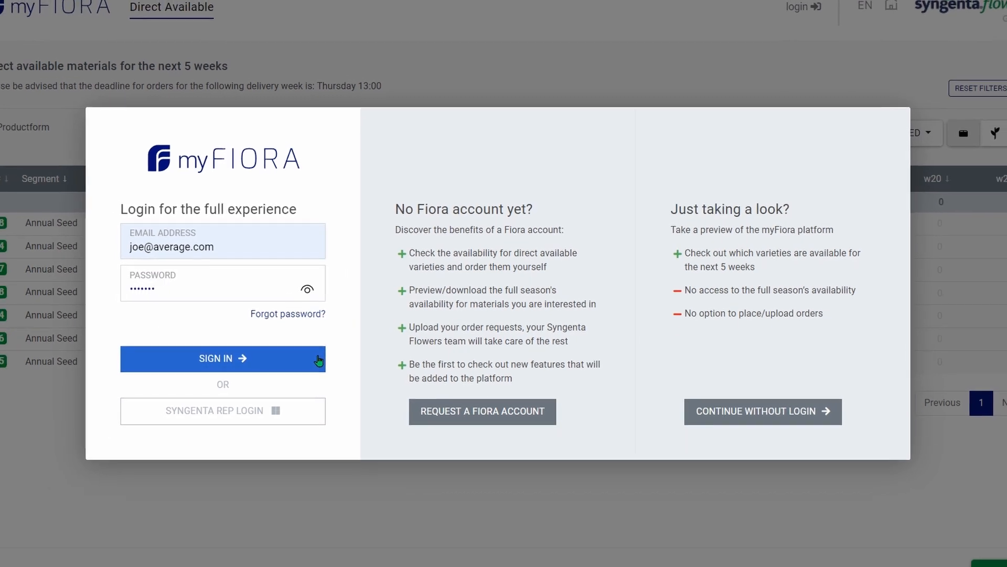
Step: Sign in to the full account and load the direct available materials table
left_click(222, 359)
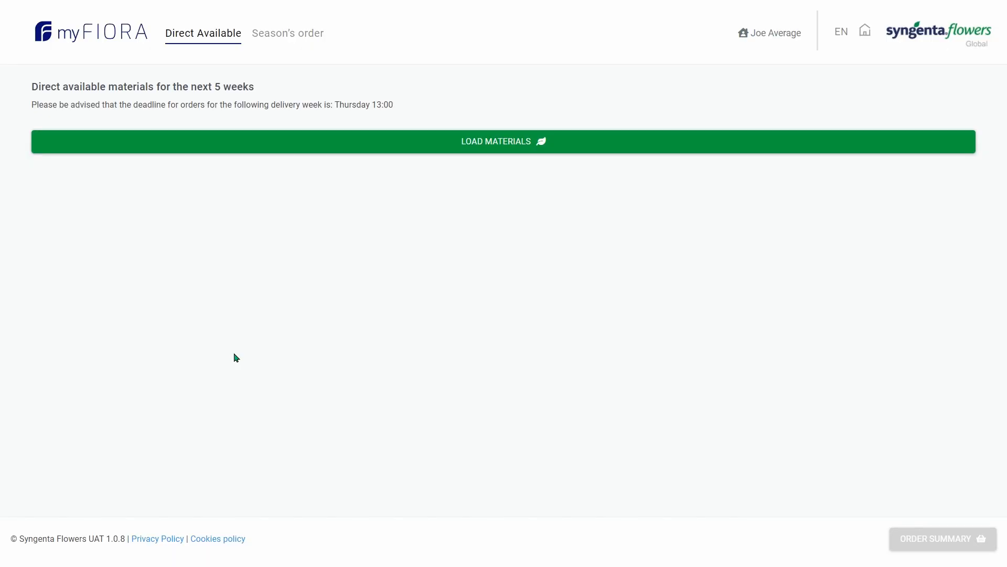
mouse_move(257, 144)
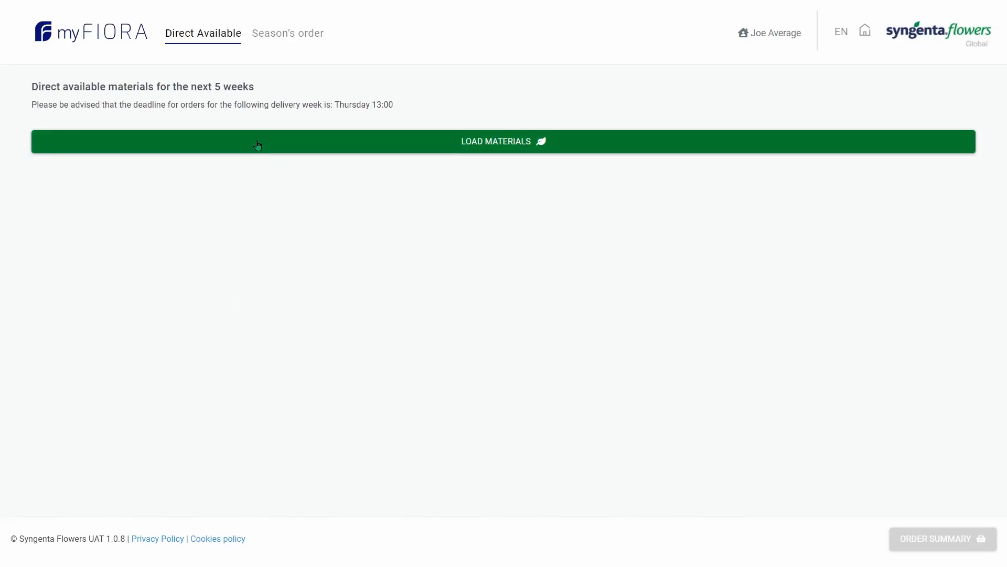
left_click(504, 142)
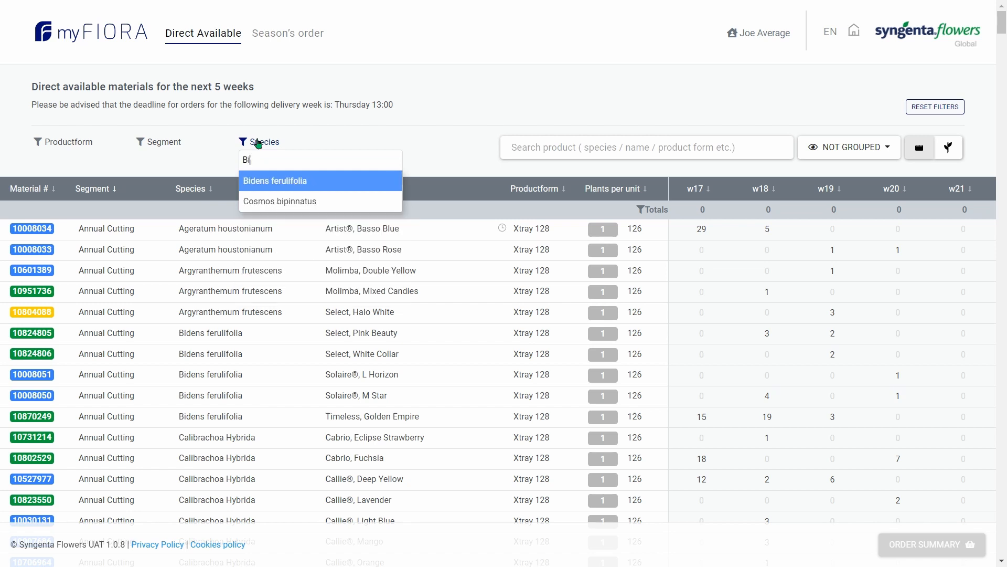
Step: Filter to Bidens ferulifolia, review the 8-unit week 18 order summary, and return to edit that quantity
left_click(275, 180)
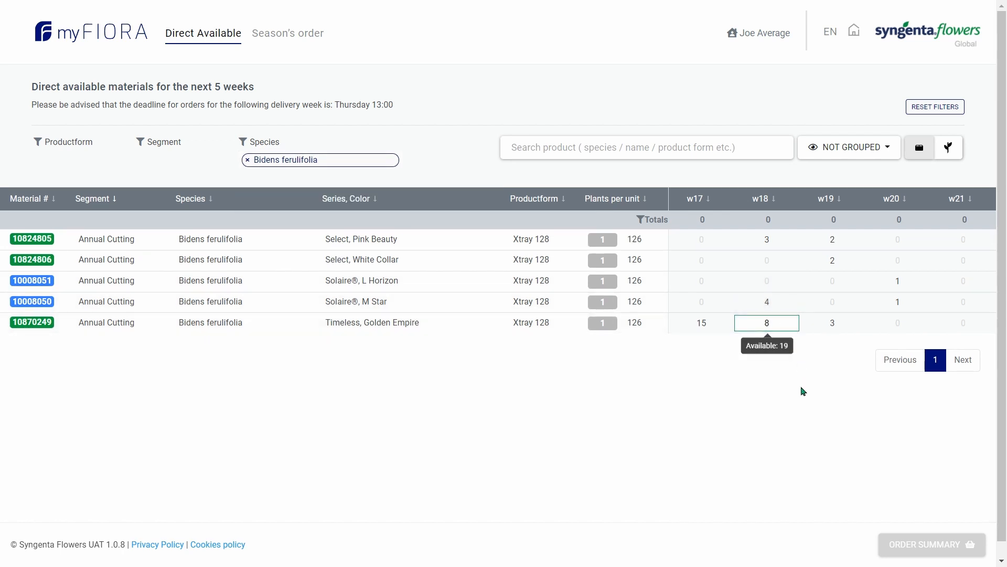
left_click(932, 544)
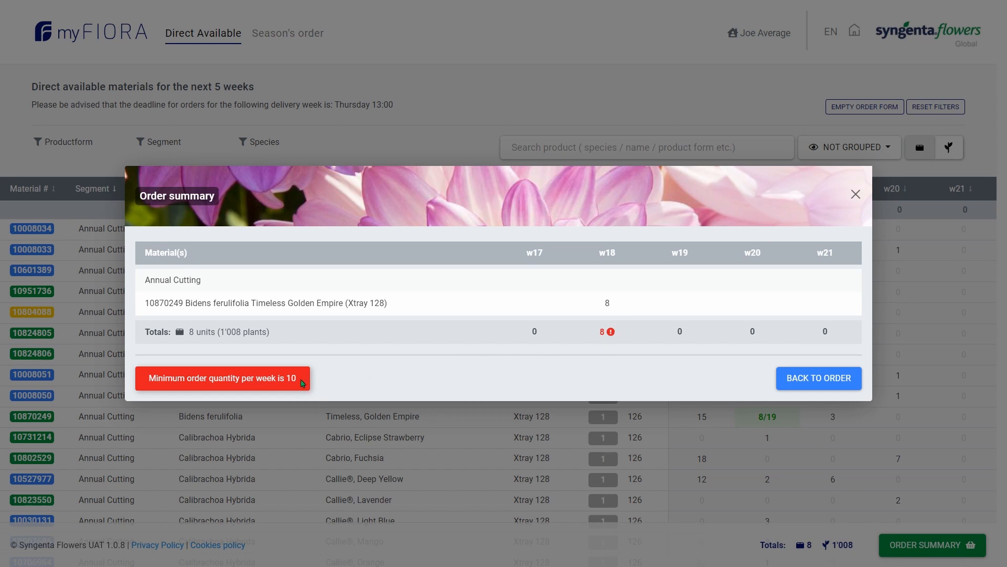
mouse_move(509, 383)
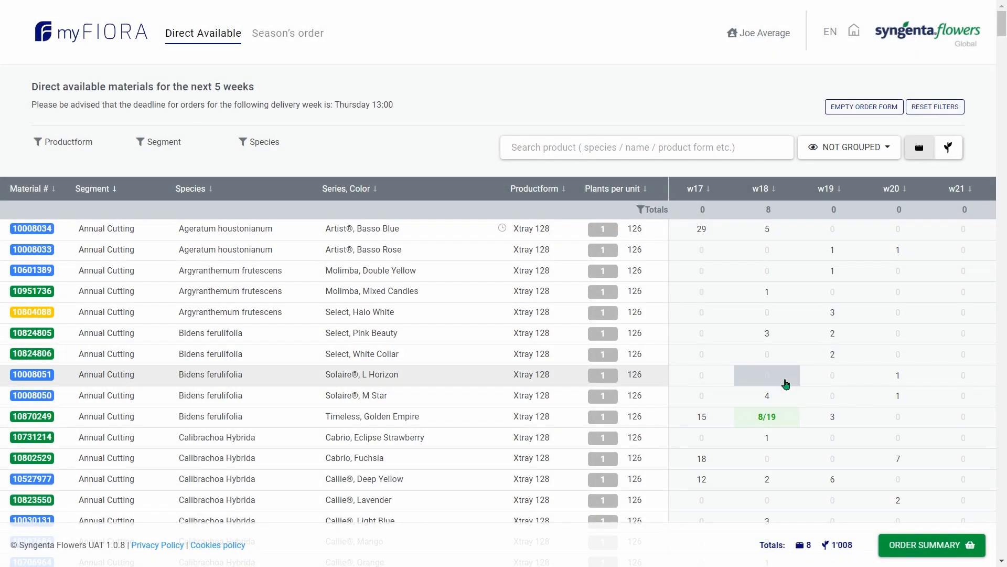
left_click(767, 416)
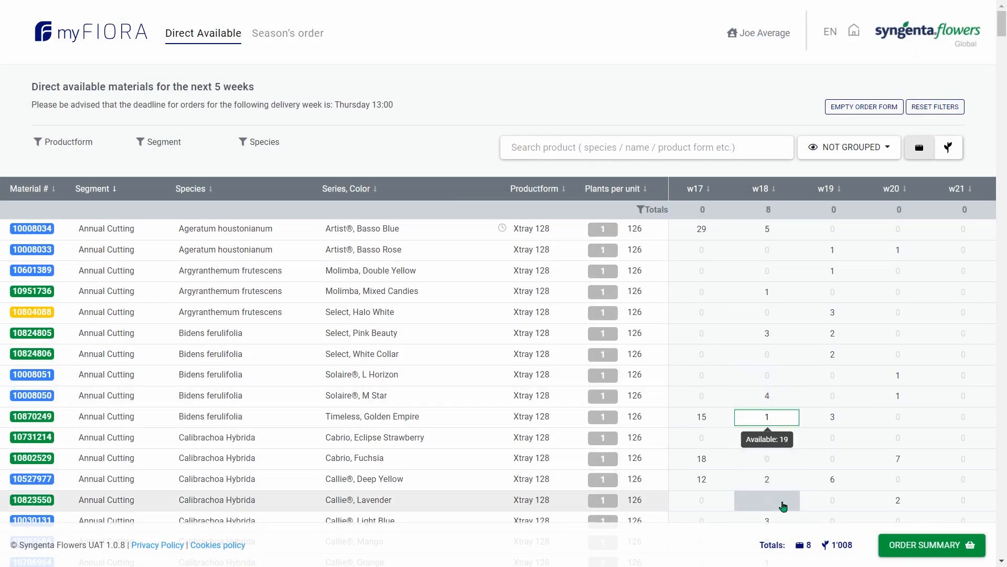
Step: Check out the 19-unit week 18 Timeless Golden Empire order, accepting the terms and confirming the ship-to address
left_click(932, 546)
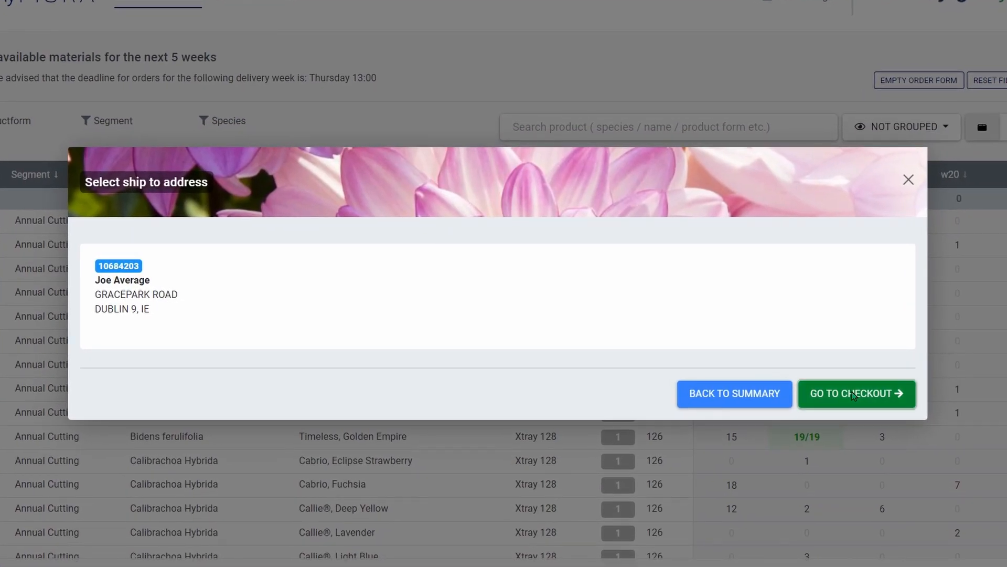
left_click(858, 394)
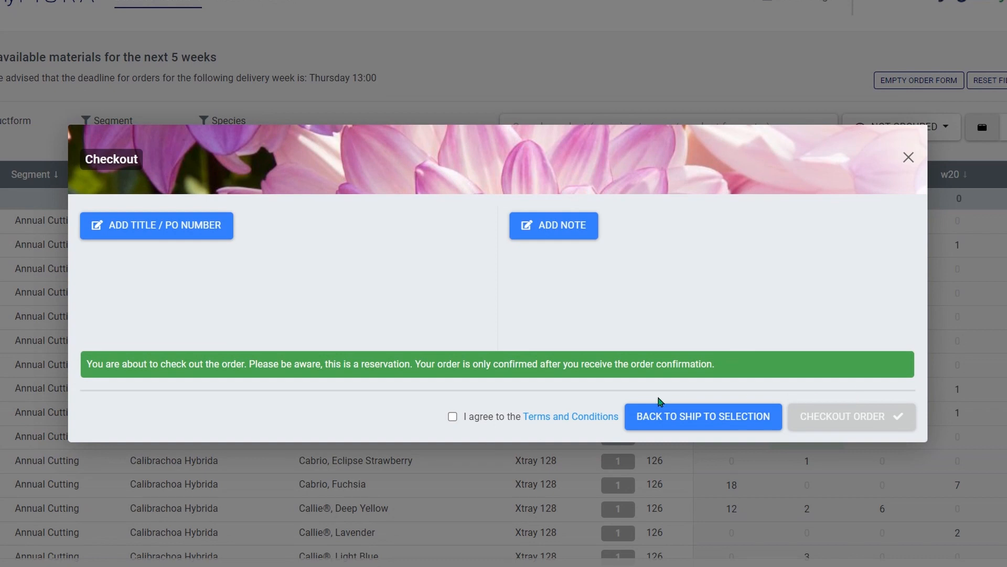
left_click(452, 416)
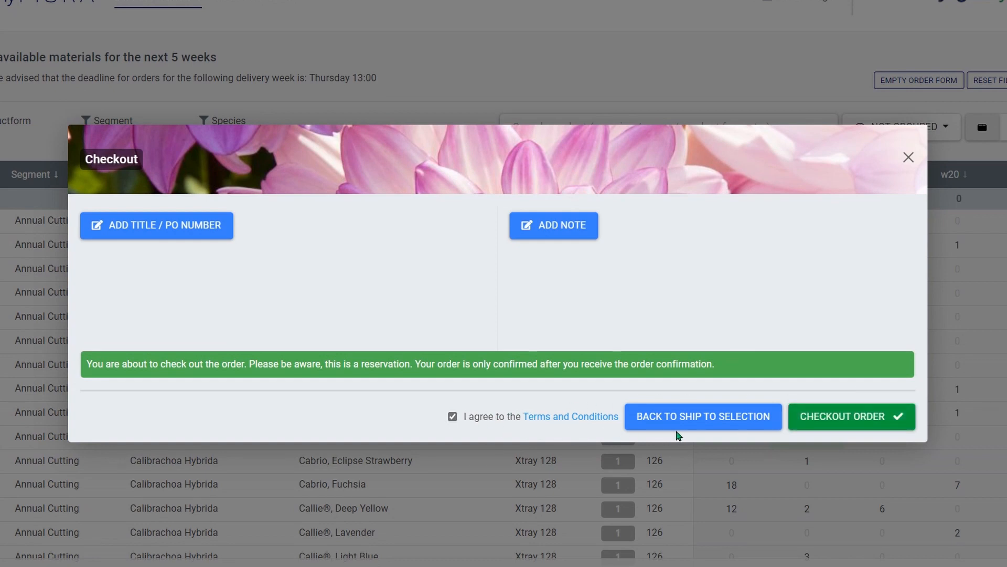
left_click(852, 415)
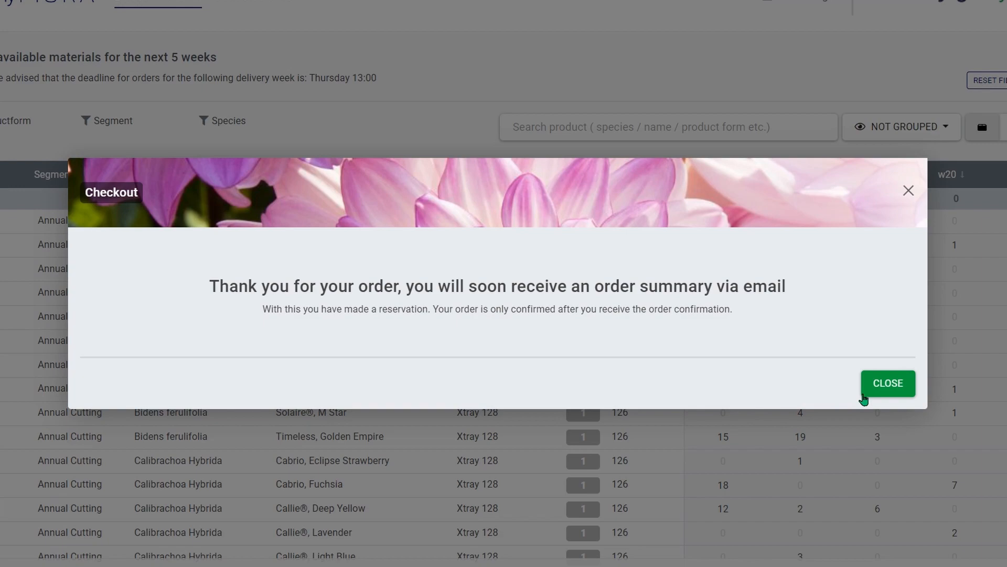
left_click(888, 383)
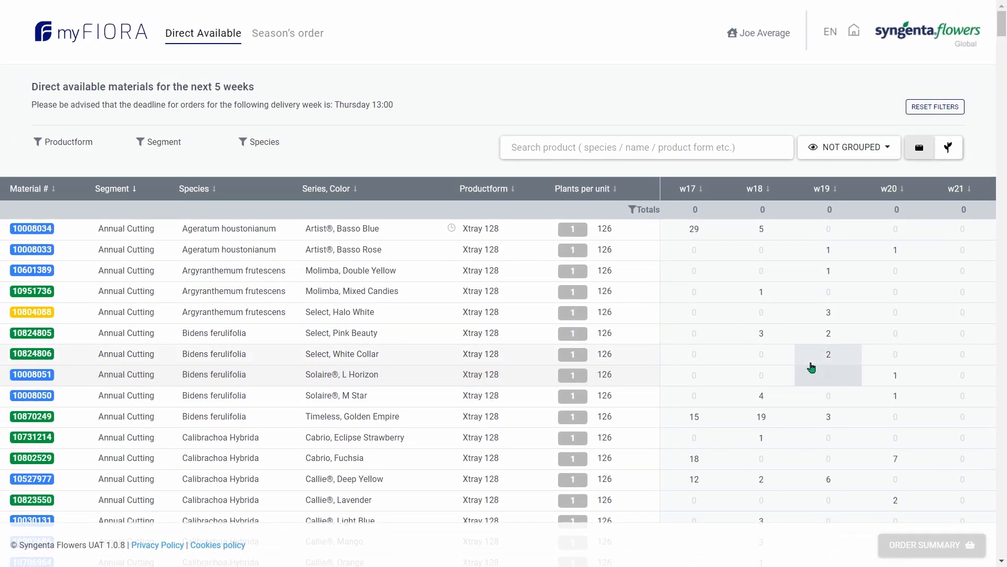
Step: Load Season's order materials and limit the form to even weeks 22 through 37
left_click(287, 32)
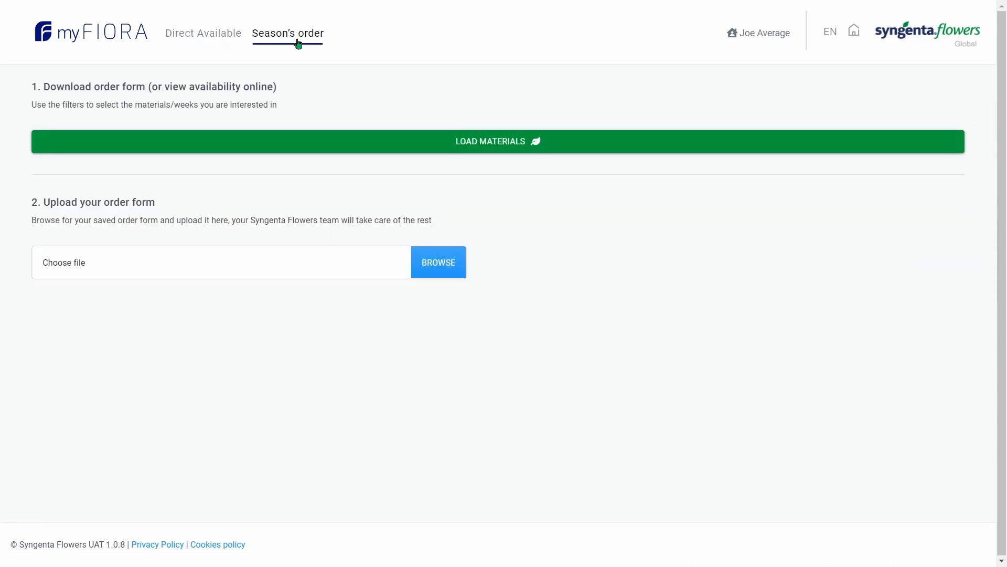
left_click(498, 141)
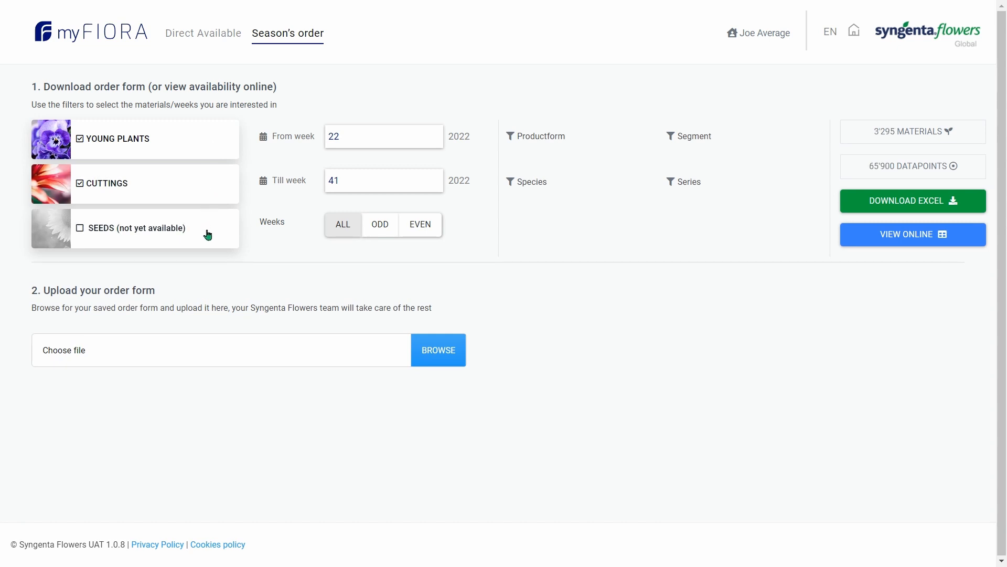
left_click(381, 180)
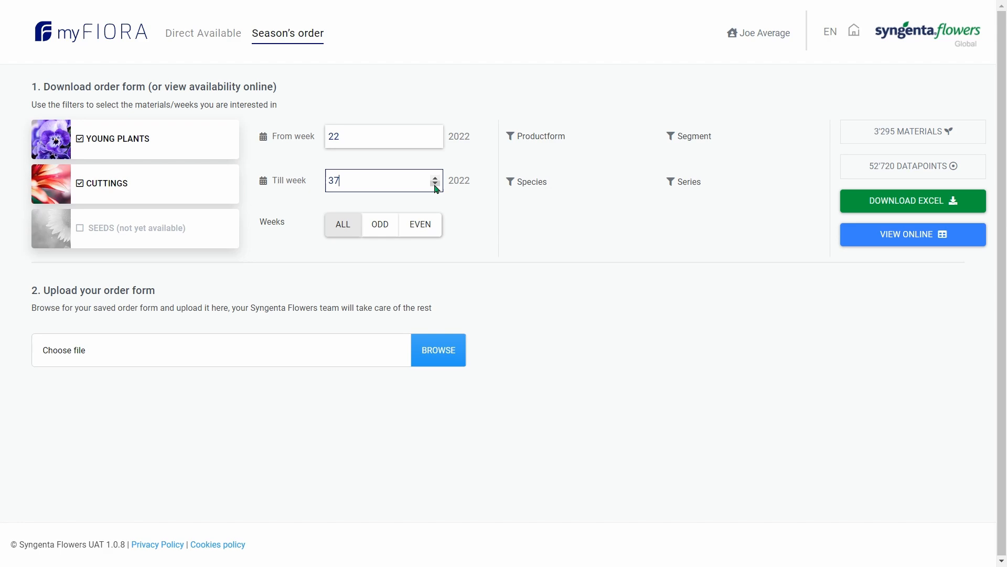
left_click(419, 224)
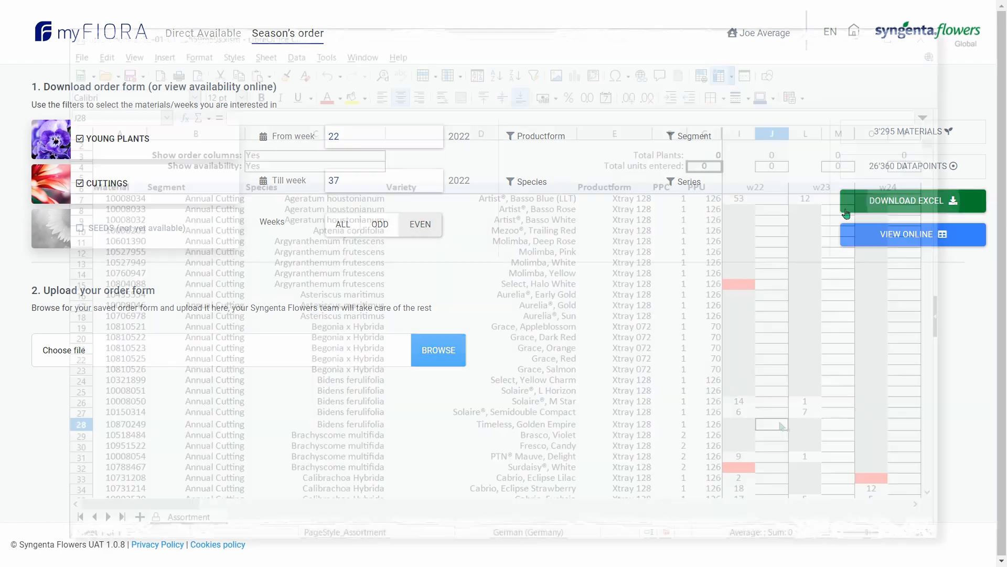
Step: Enter a quantity of 10 in the downloaded Excel order form for later upload
type("10")
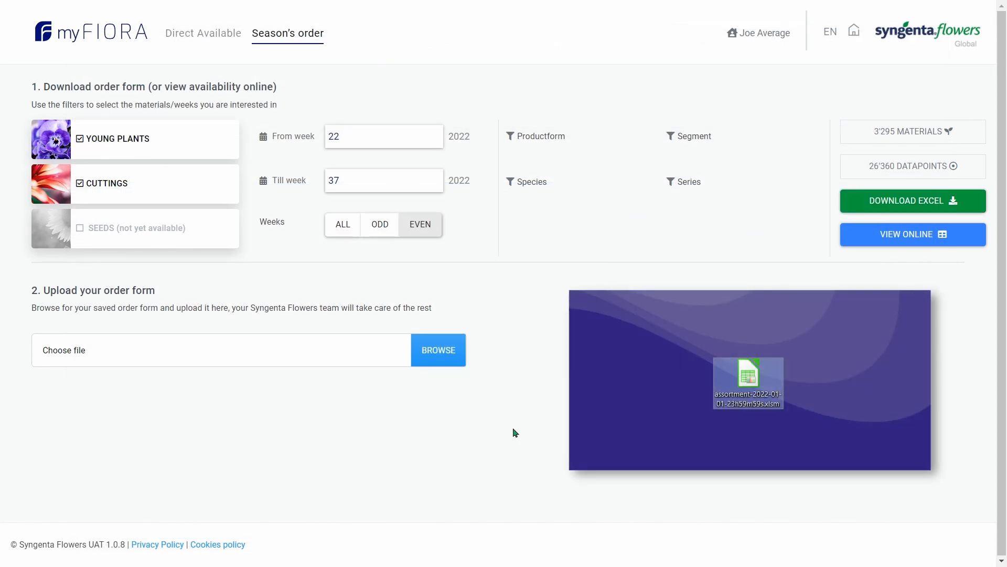
mouse_move(327, 416)
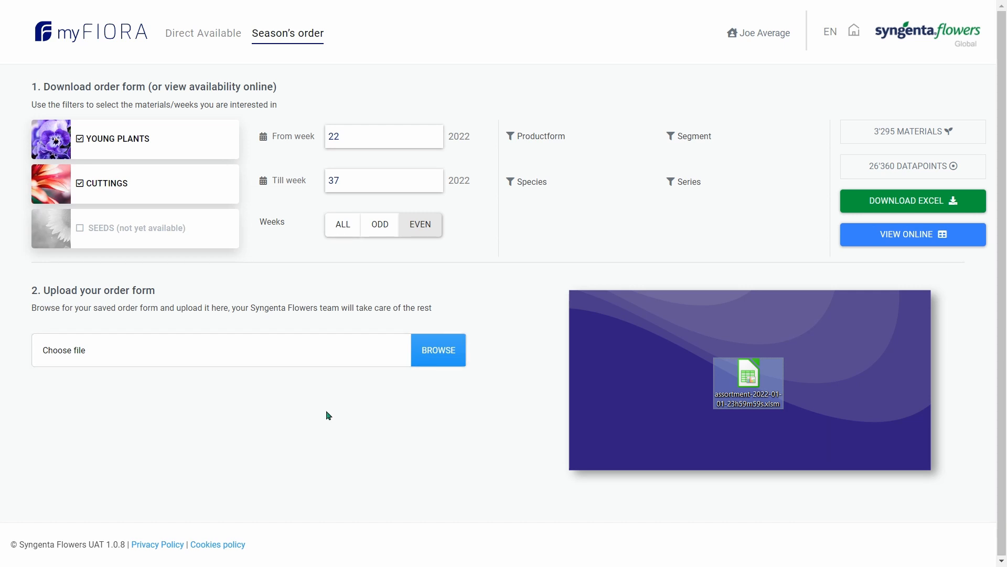